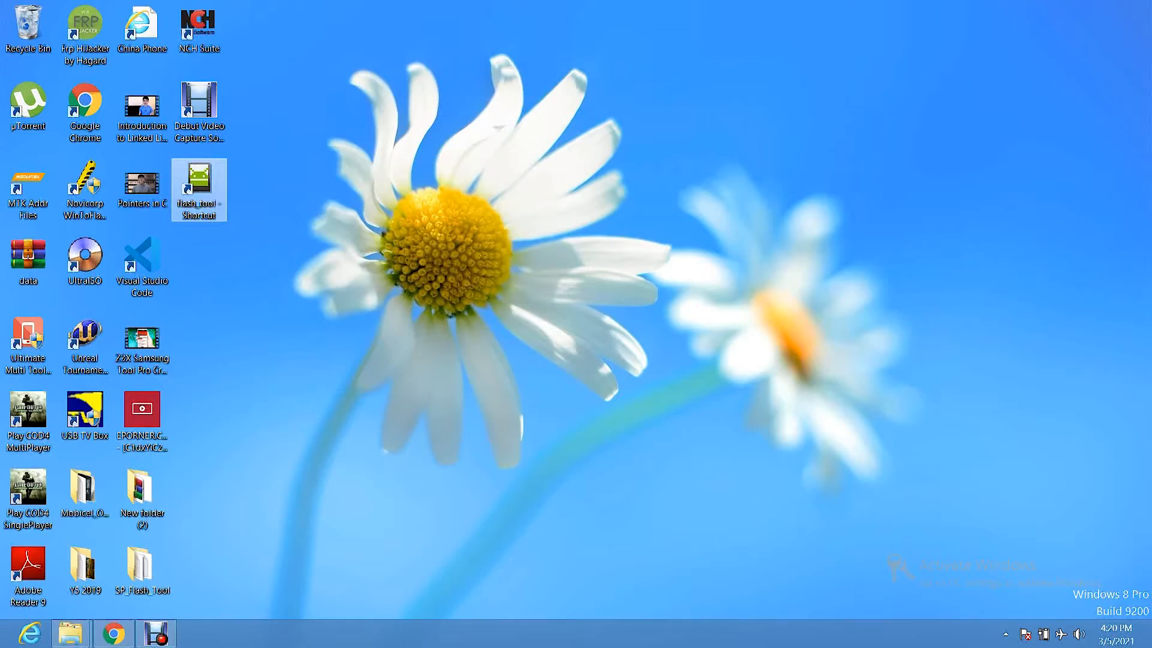
# Launch flash_tool from the desktop shortcut and reposition its window.
pyautogui.doubleClick(199, 180)
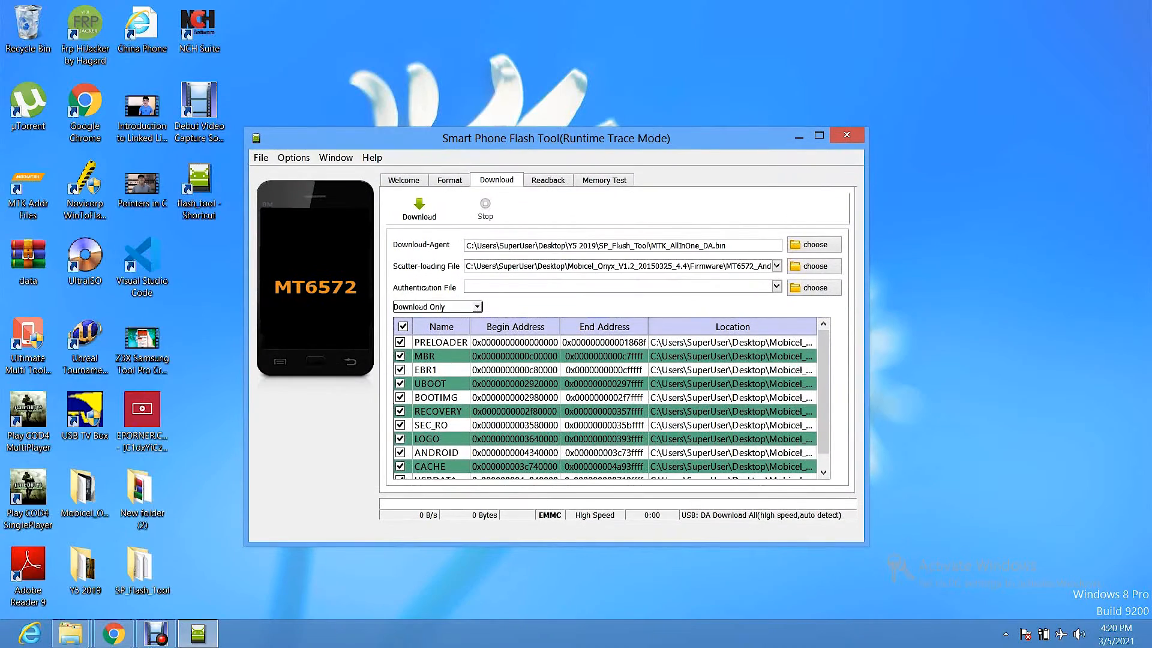
pyautogui.moveTo(556, 138); pyautogui.dragTo(578, 130)
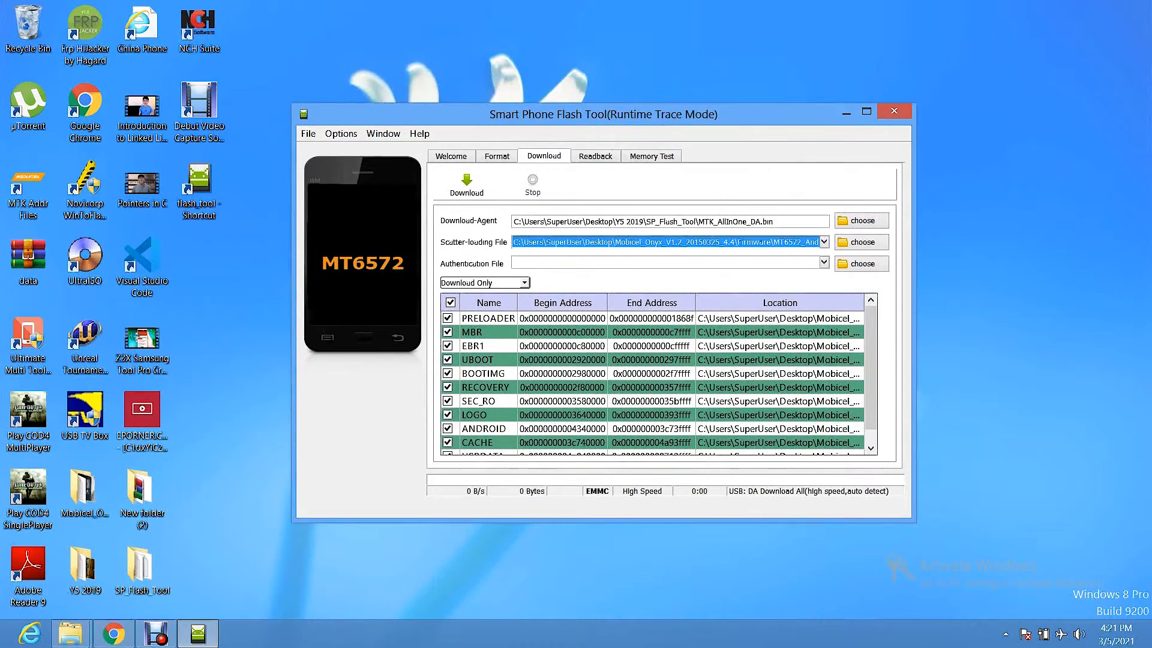
# Bring up the Scatter-loading File picker browsing the Mobicel_Onyx_V1.2_20150325_4.4 package folder.
pyautogui.click(862, 243)
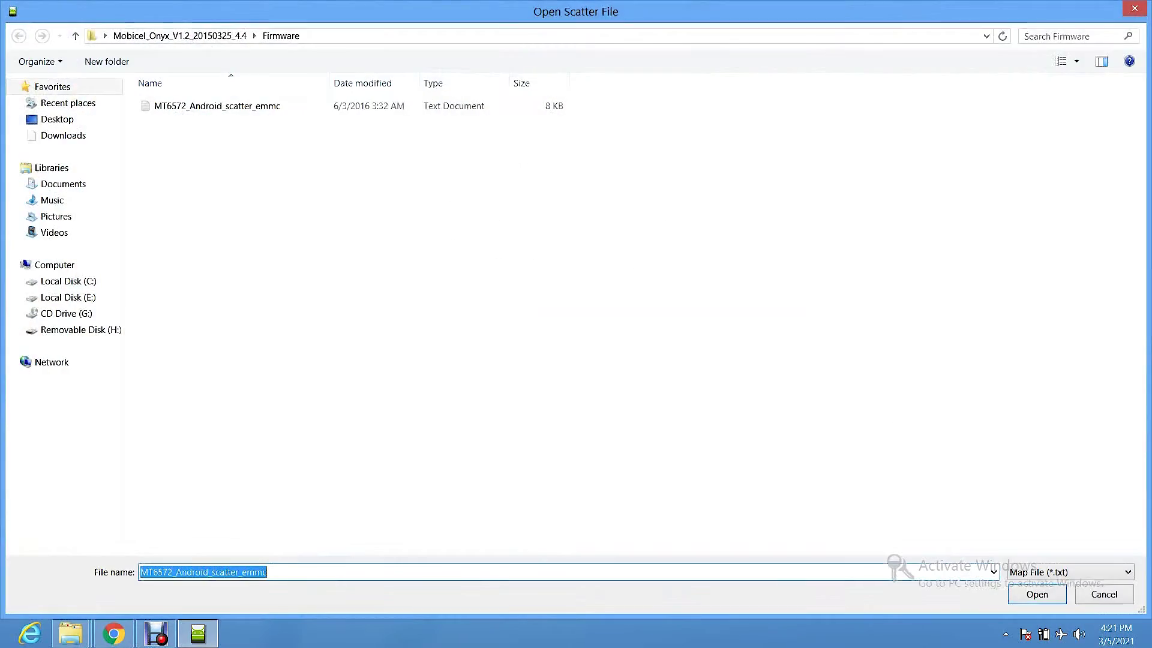
pyautogui.click(1037, 594)
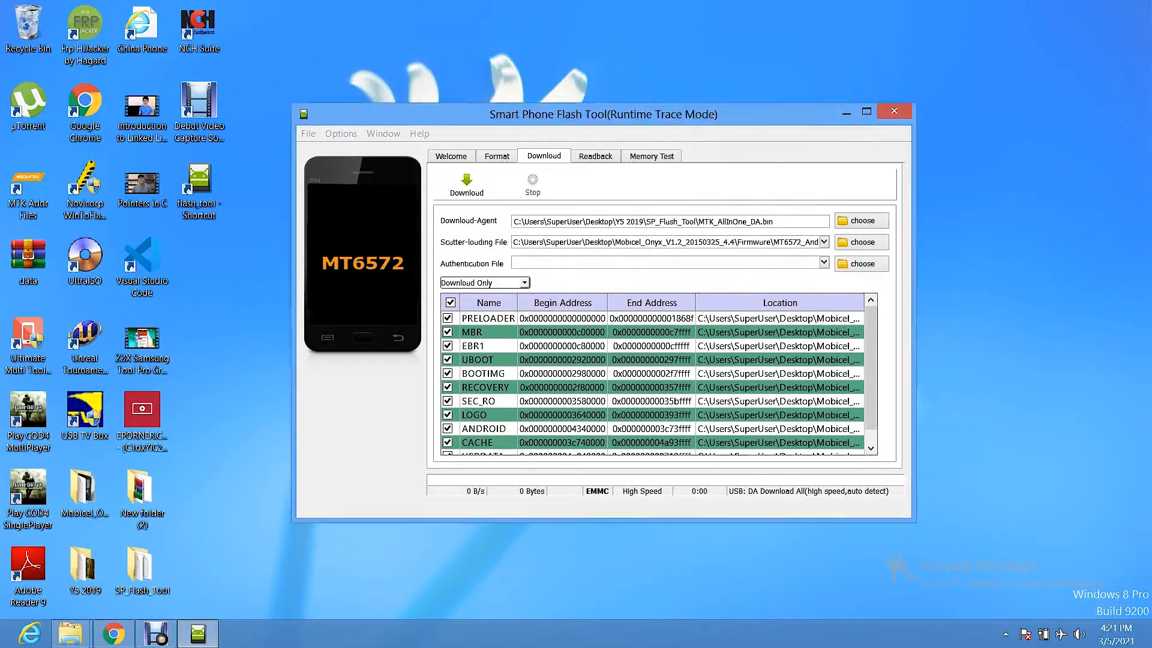
pyautogui.moveTo(603, 114); pyautogui.dragTo(592, 104)
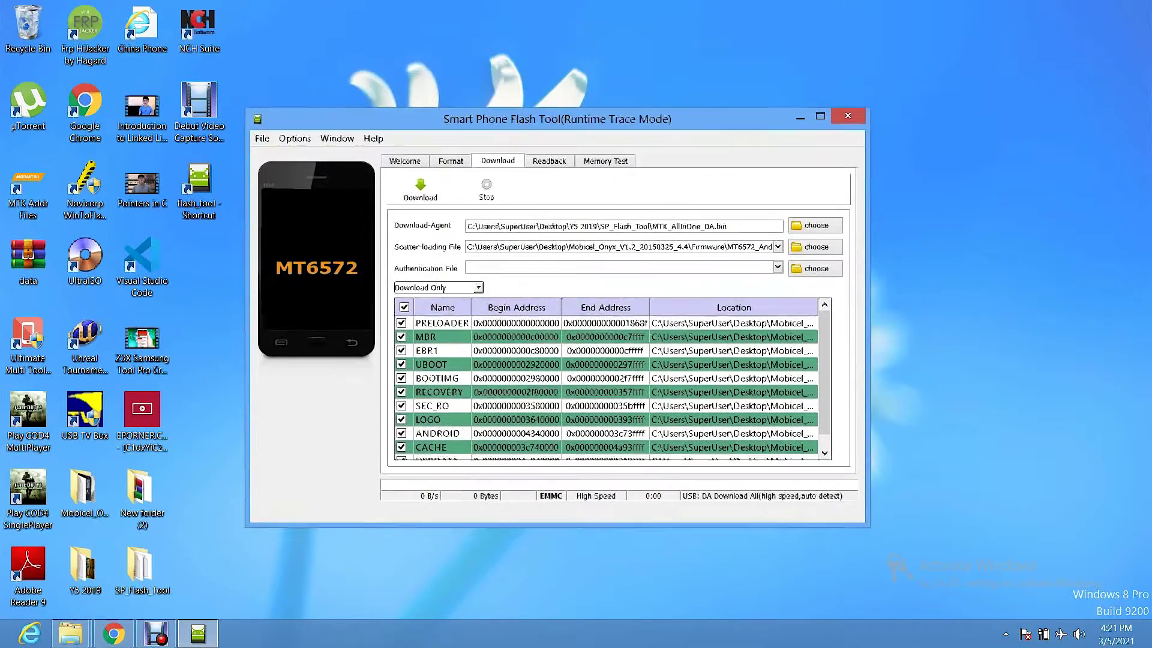
pyautogui.click(815, 247)
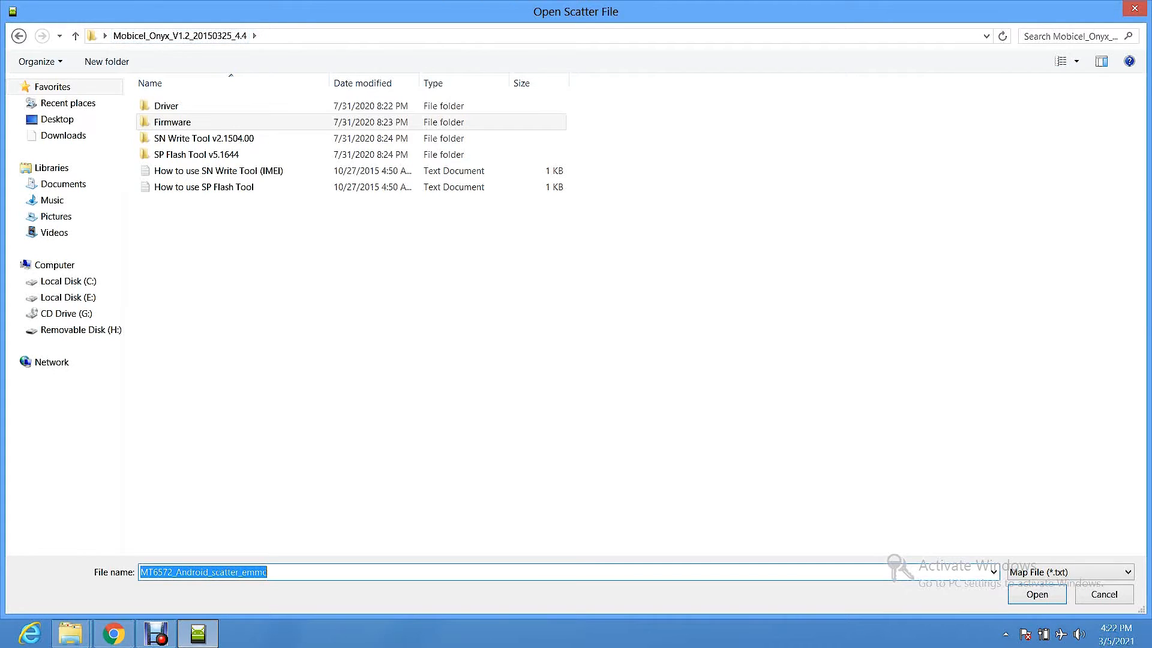
# Load MT6572_Android_scatter_emmc from the Firmware folder as the scatter file.
pyautogui.click(194, 153)
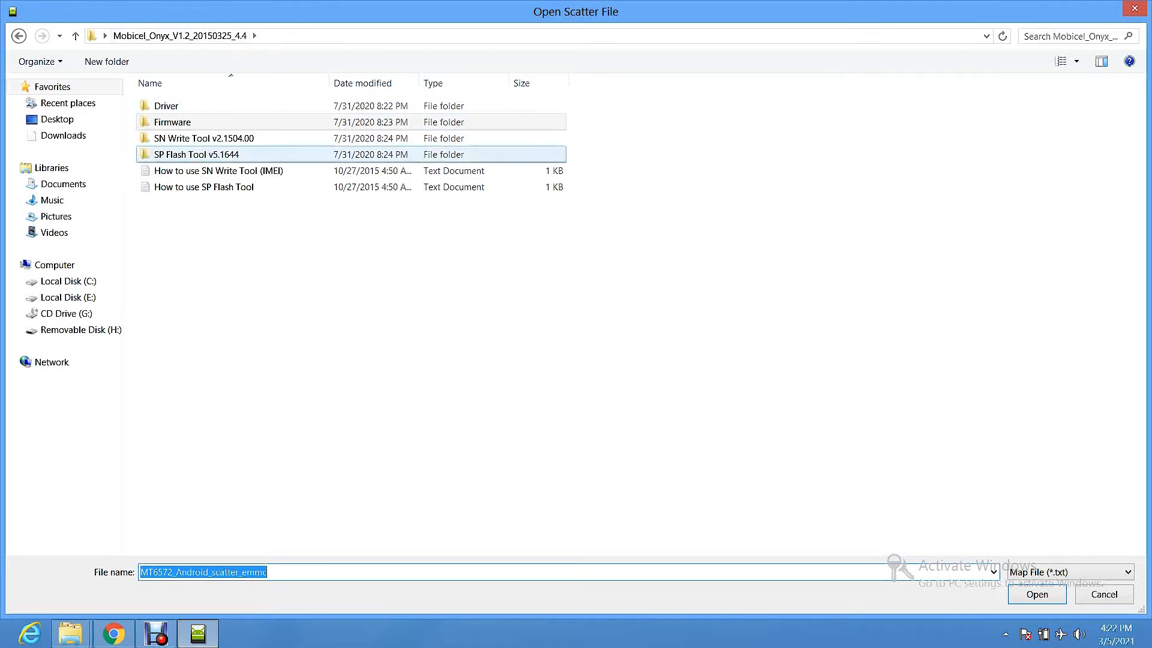
pyautogui.click(204, 186)
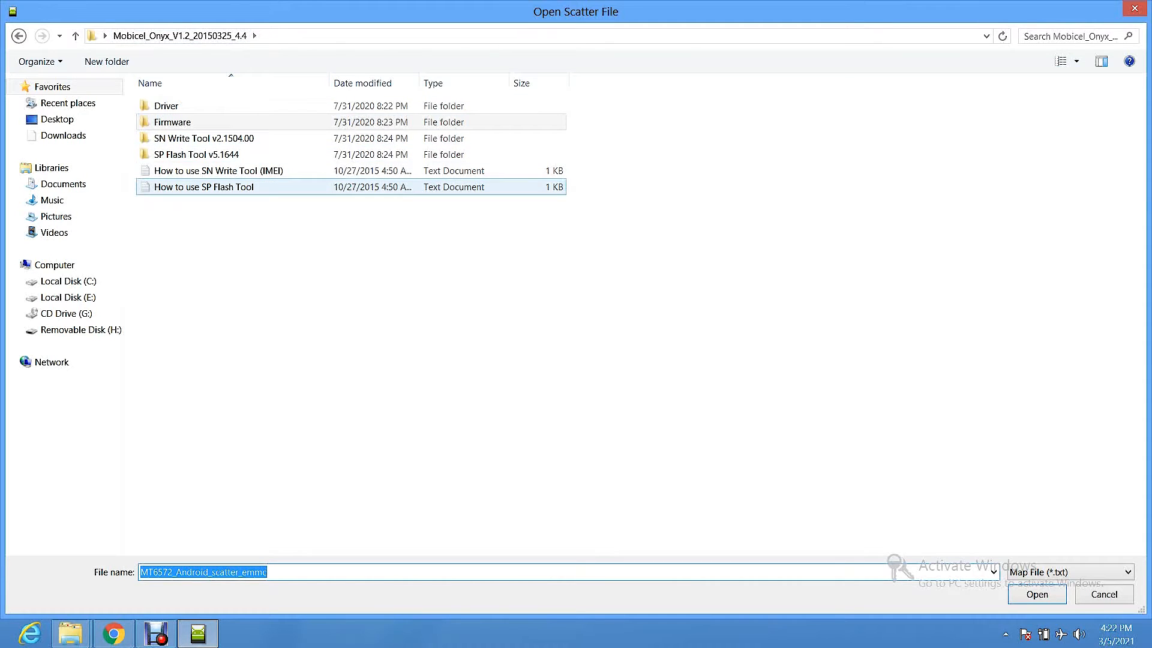
pyautogui.click(166, 105)
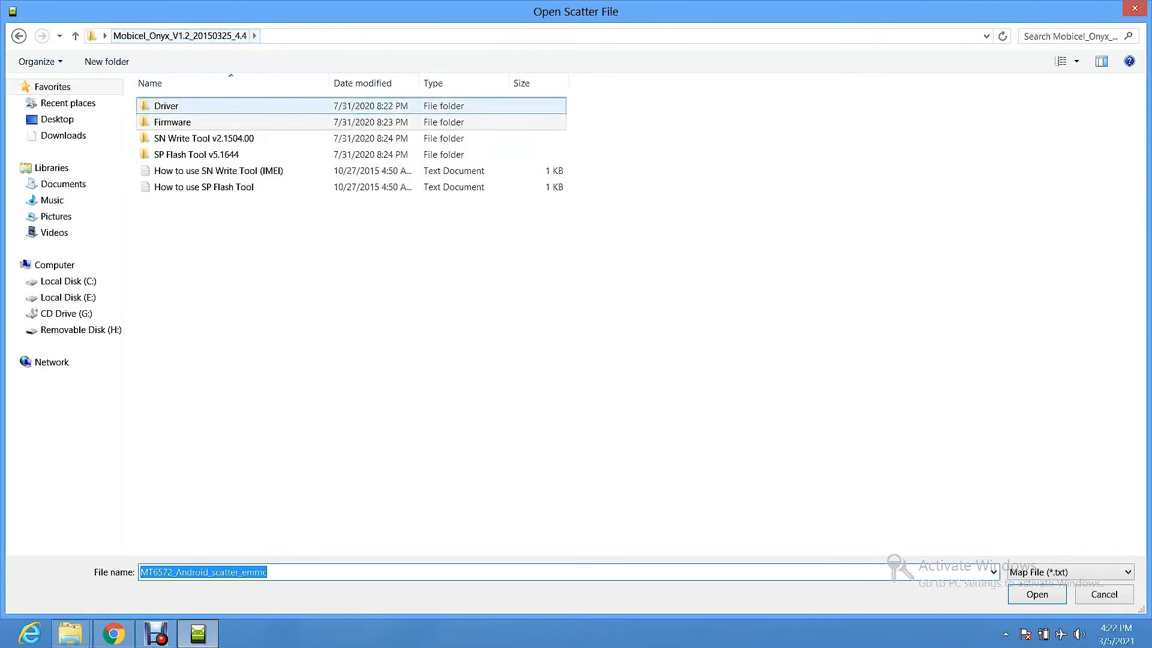
pyautogui.doubleClick(173, 123)
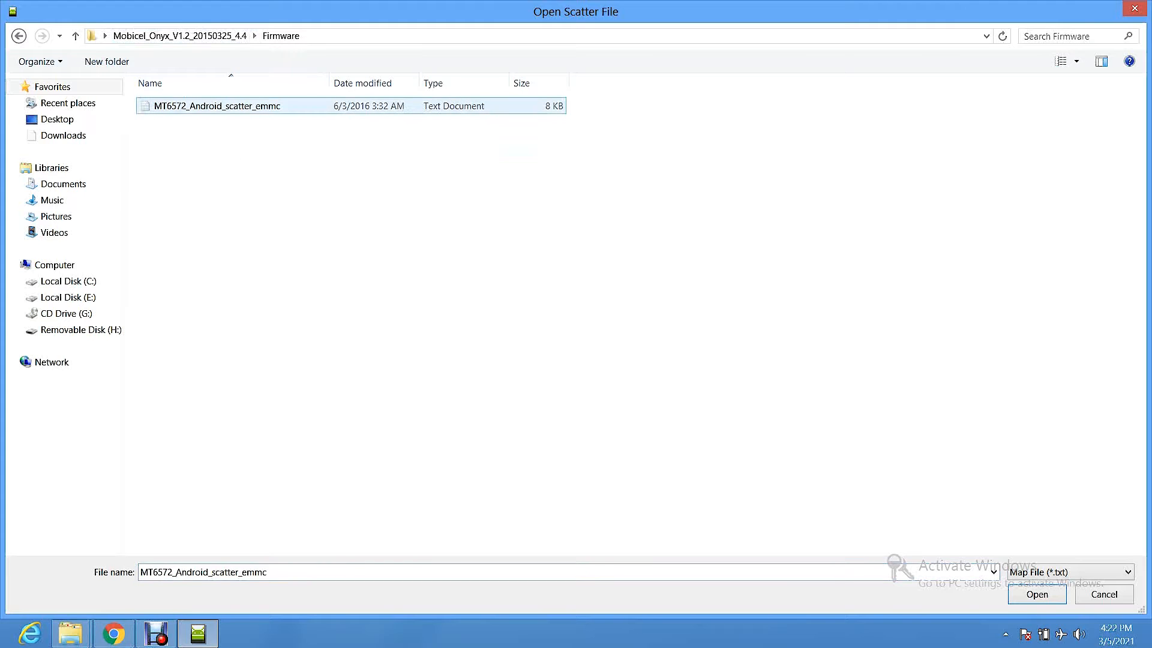
pyautogui.click(1037, 595)
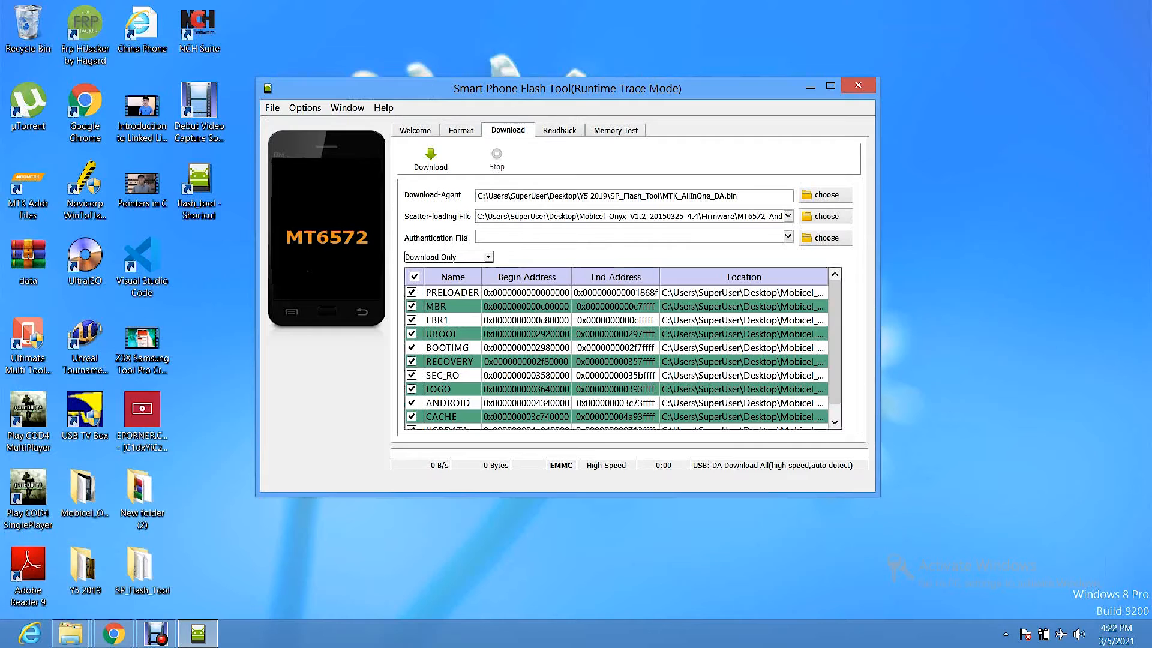
# Maximize the window and untick USRDATA, leaving all other partitions checked.
pyautogui.click(831, 85)
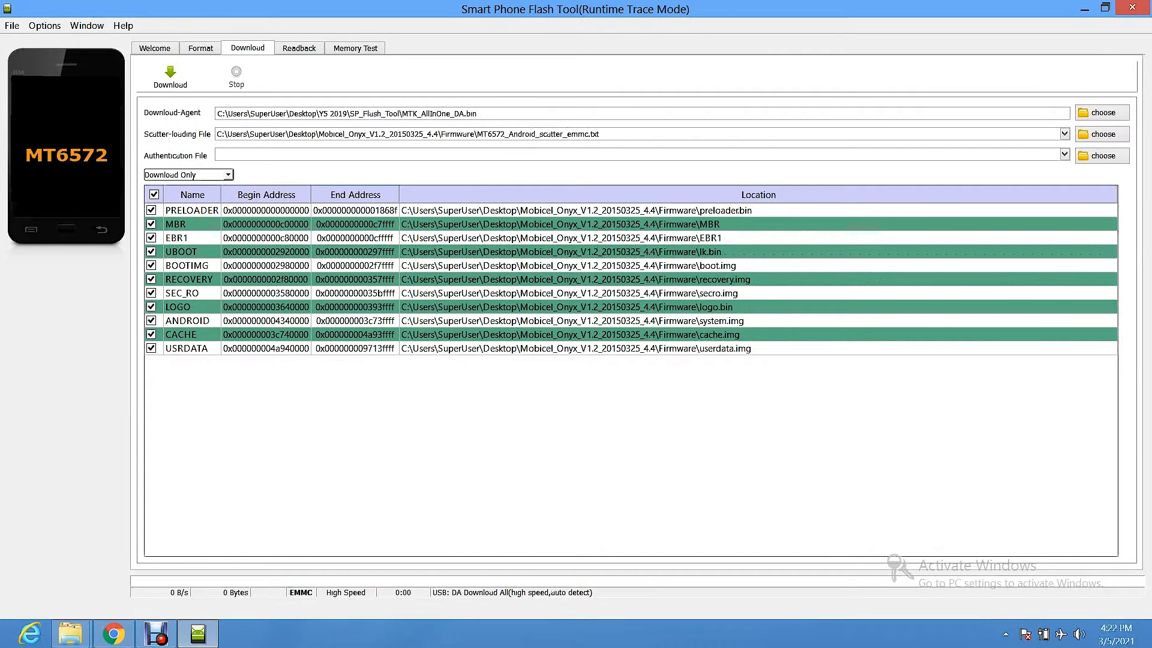
pyautogui.click(154, 348)
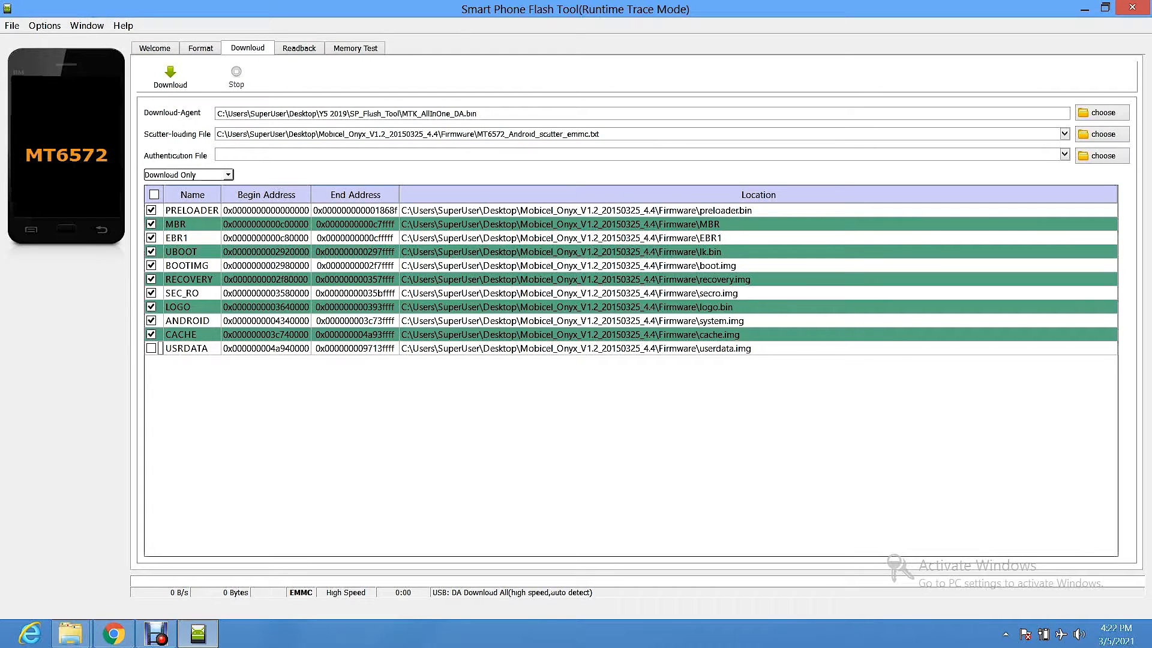
# Start the Download so the tool waits for the phone on the PreLoader USB port.
pyautogui.click(170, 69)
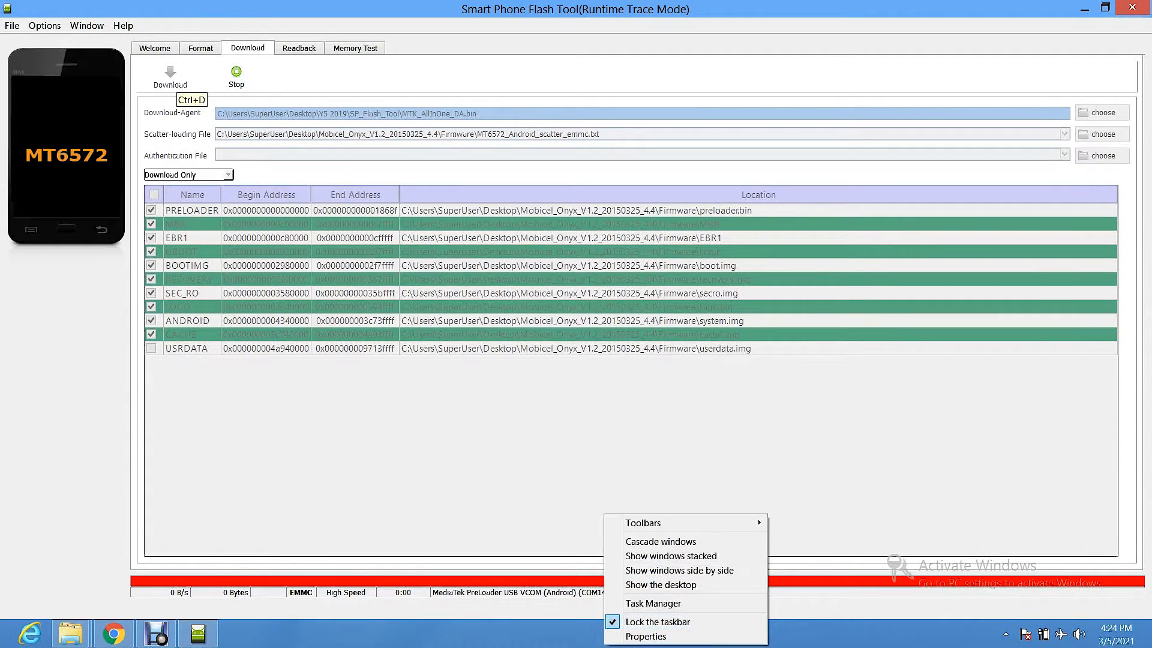
# Check flash_tool in Task Manager without ending it, then return as Download Flash reaches 3%.
pyautogui.click(655, 603)
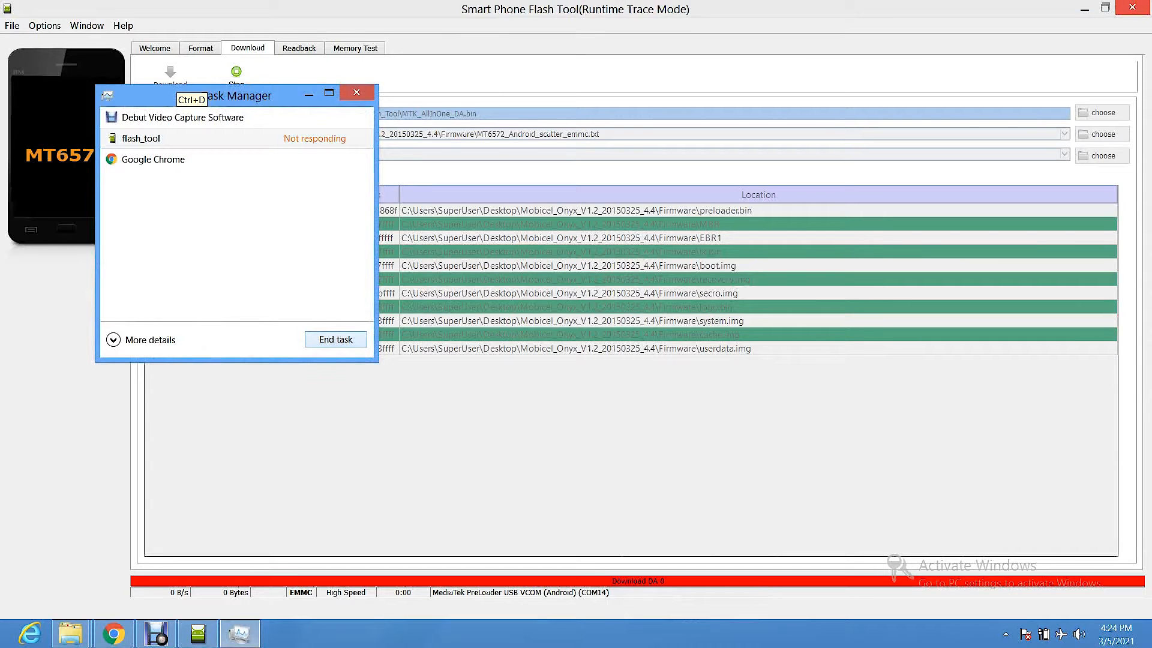
pyautogui.click(142, 138)
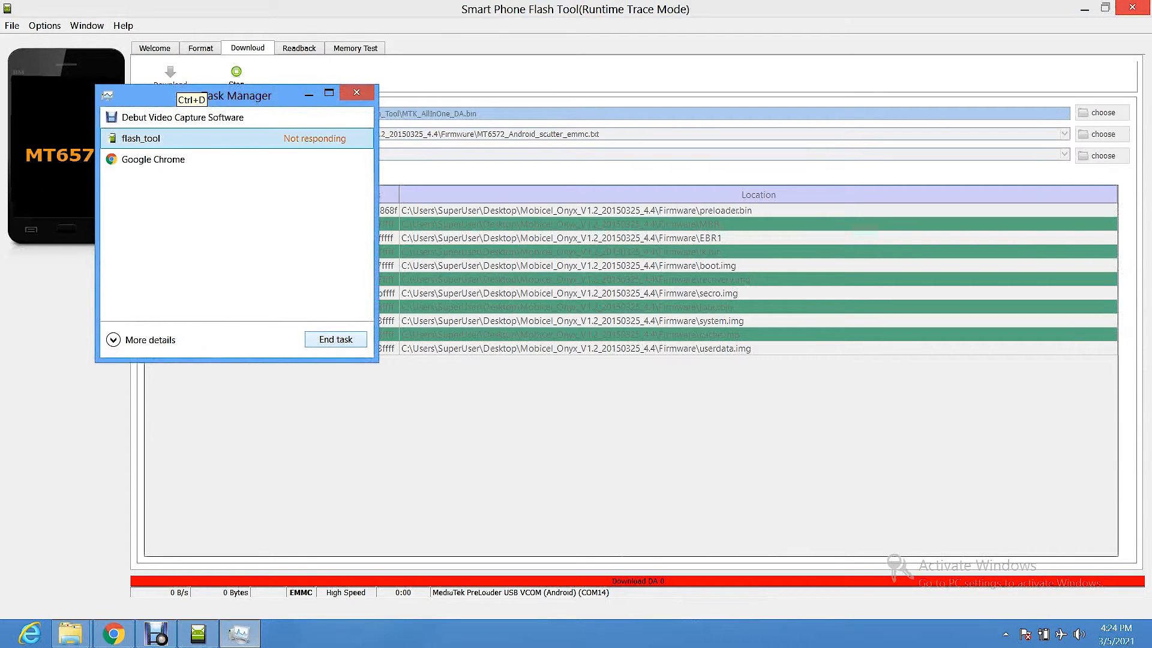
pyautogui.click(336, 338)
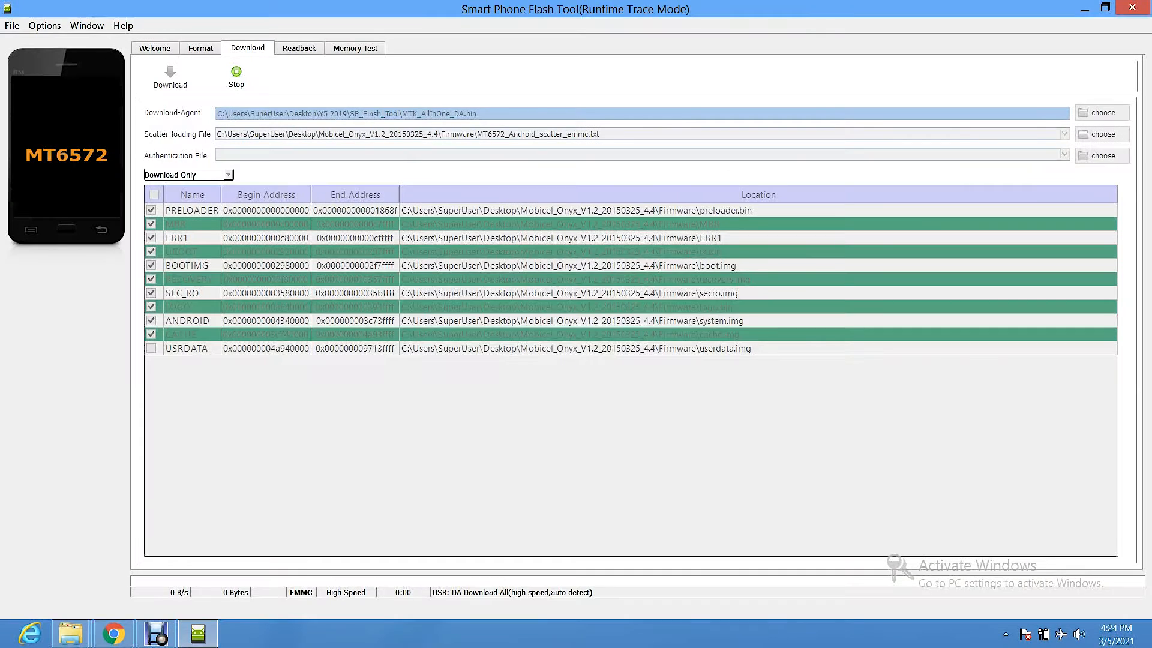
pyautogui.click(171, 71)
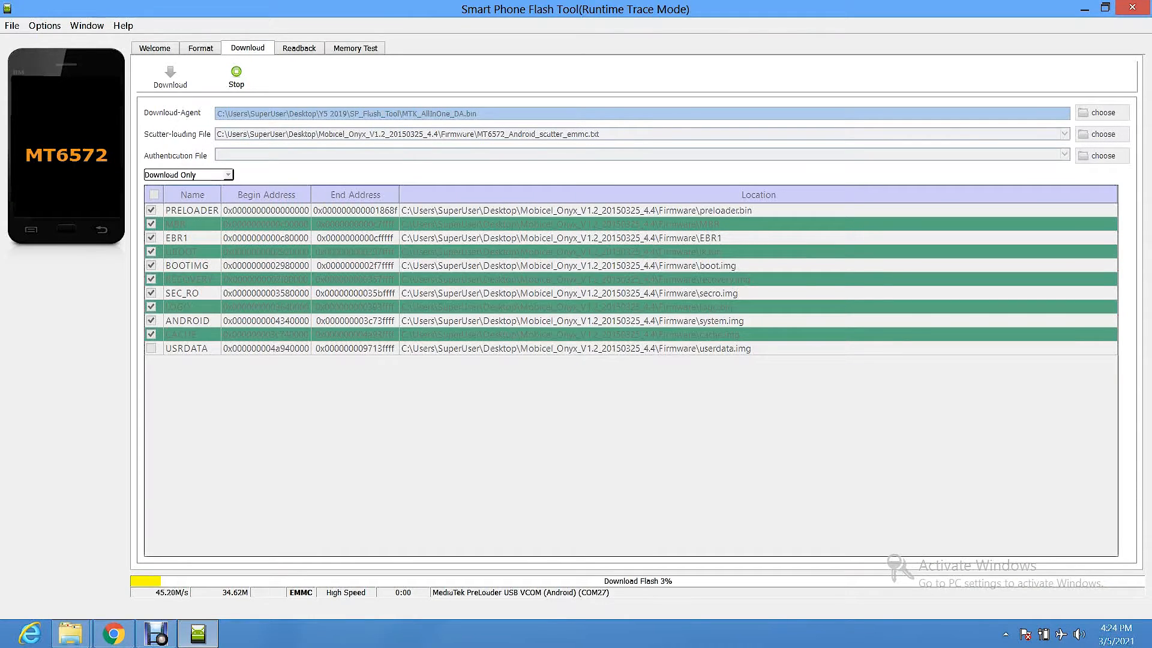